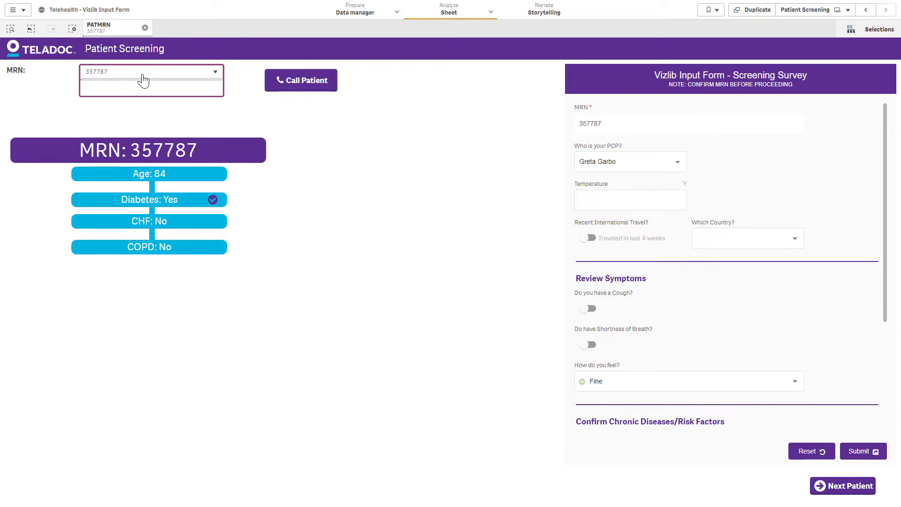
Show the Video Game Collector sheet with its wish-list form filtered to console 2600
{"action": "left_click", "coordinate": [301, 80]}
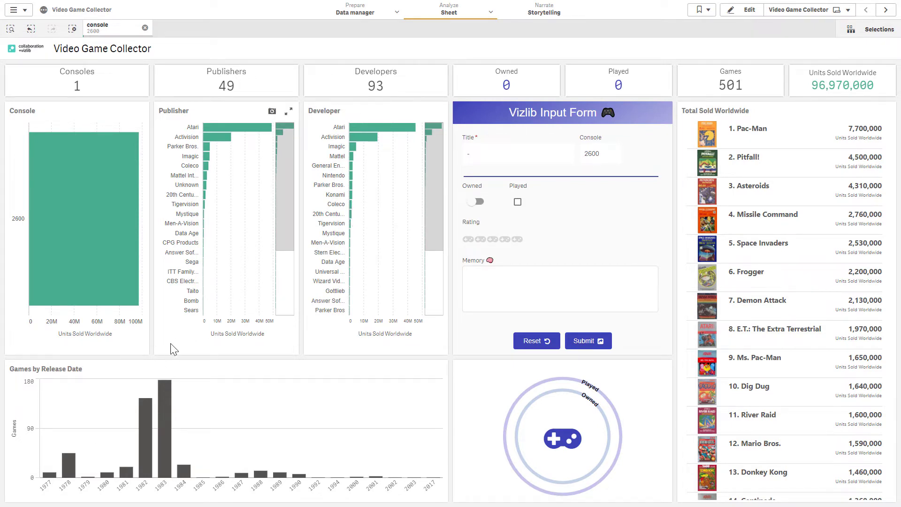
Remove the console 2600 selection so all 77 consoles and 57,906 games appear
{"action": "left_click", "coordinate": [145, 27]}
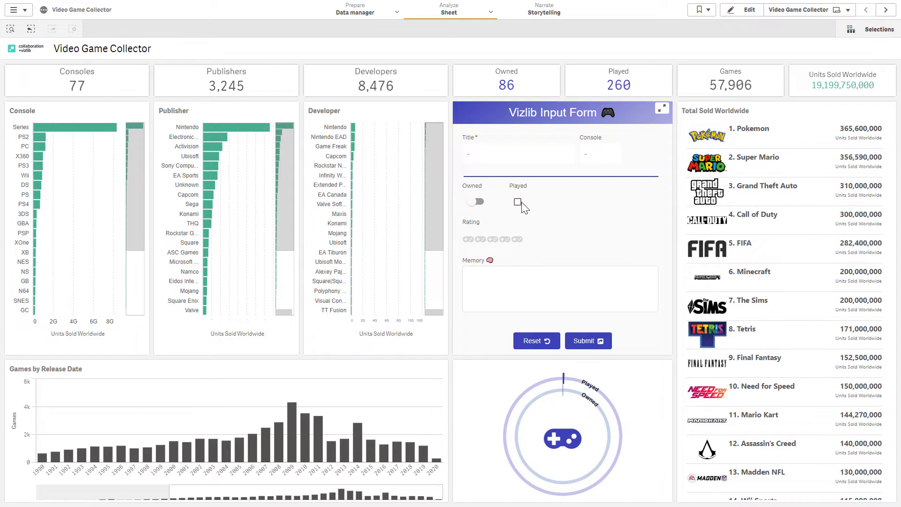
Select NS in the Console bar chart, then enter edit mode on the sheet
{"action": "left_click", "coordinate": [22, 271]}
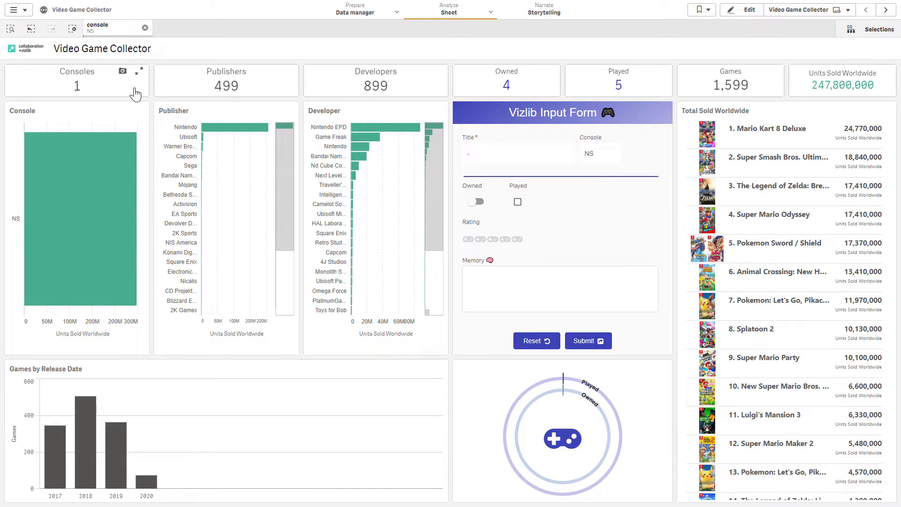
{"action": "left_click", "coordinate": [741, 10]}
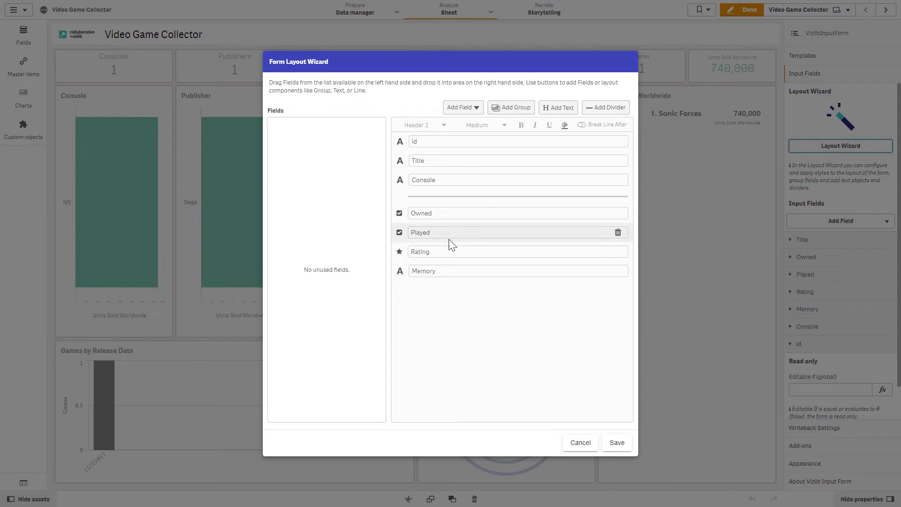
Show the Layout Wizard listing fields Id, Title, Console, Owned, Played, Rating and Memory
{"action": "left_click", "coordinate": [462, 107]}
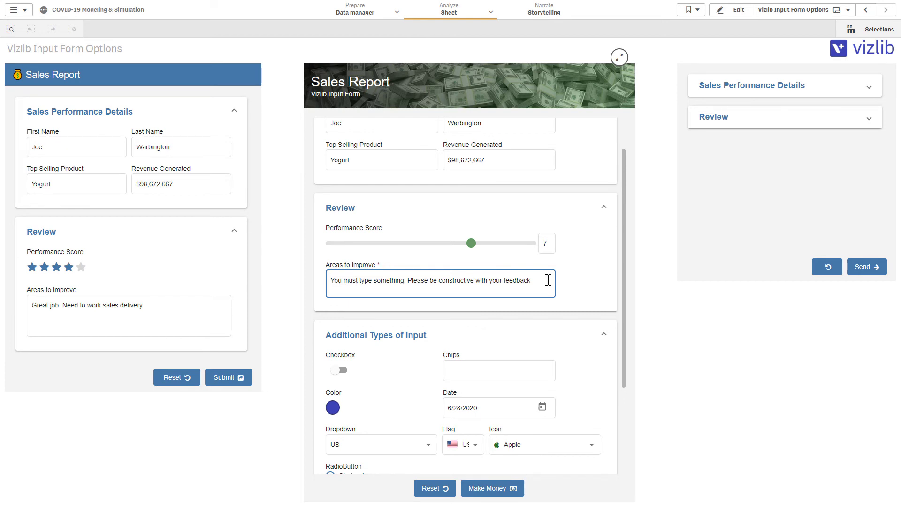
In Additional Types of Input, set the colour to red and add chips category1 and category2
{"action": "scroll", "scroll_direction": "down", "scroll_amount": 3}
{"action": "type", "text": "category2"}
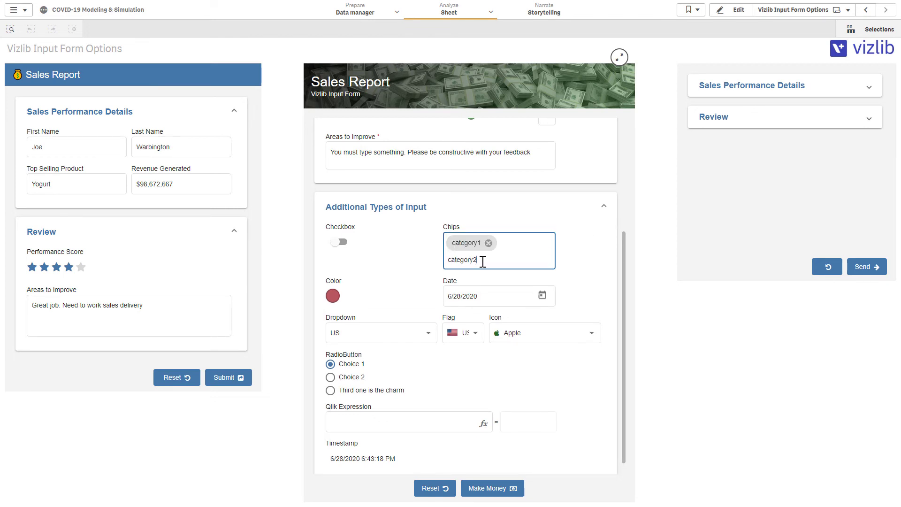
{"action": "left_click", "coordinate": [541, 296]}
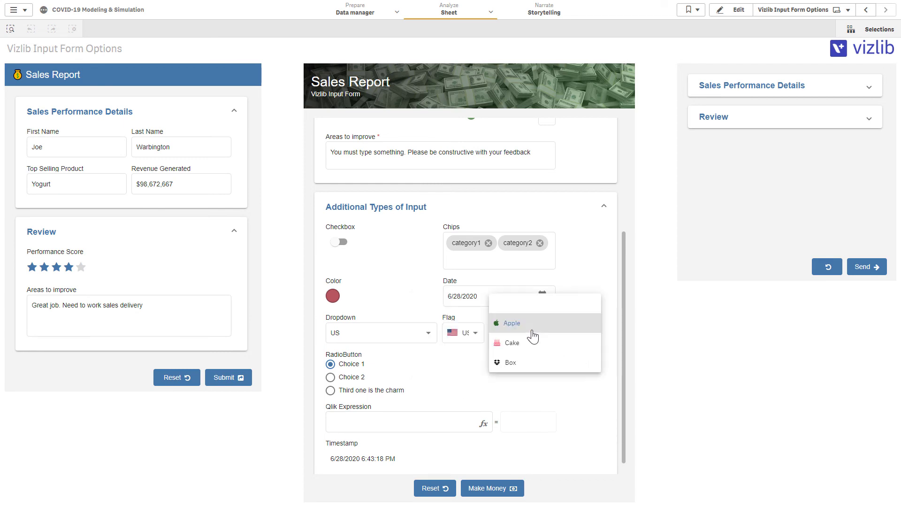
Choose Cake instead of Apple in the Icon dropdown
{"action": "left_click", "coordinate": [511, 342]}
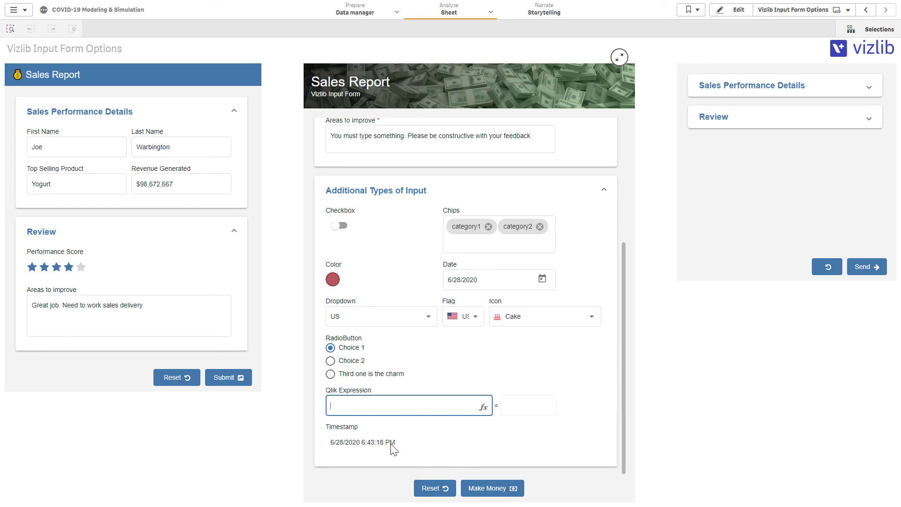